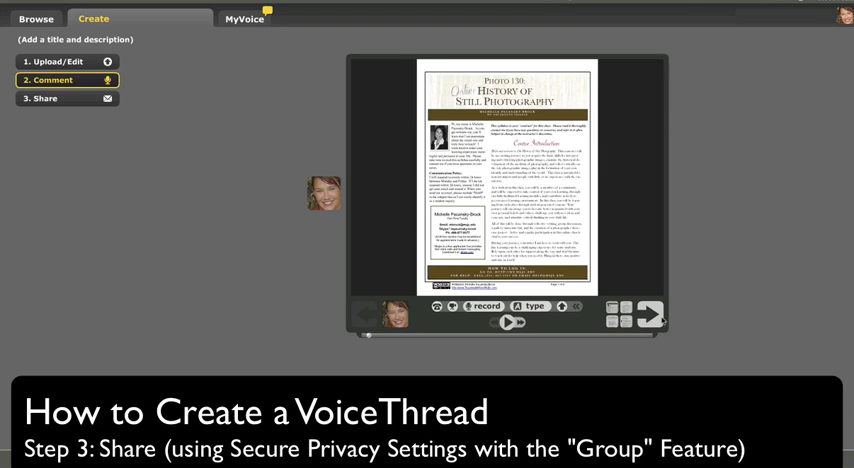
# Bring up the Share panel listing available groups and contacts for the VoiceThread.
pyautogui.click(44, 98)
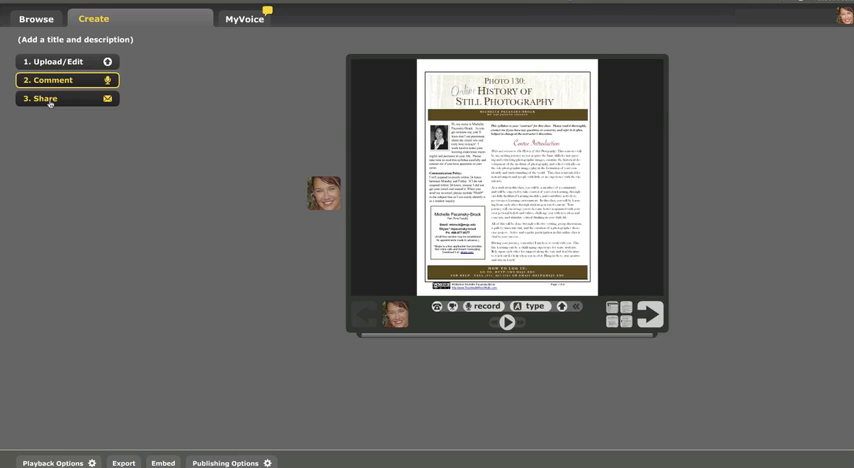
pyautogui.click(40, 98)
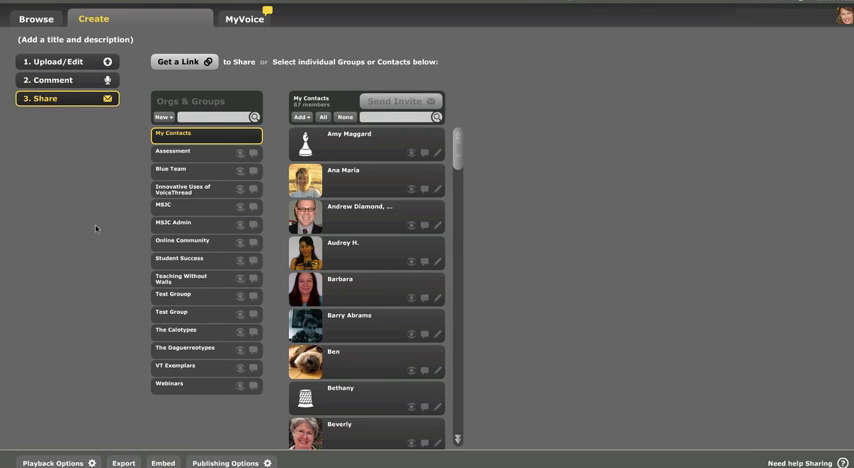
pyautogui.moveTo(96, 240)
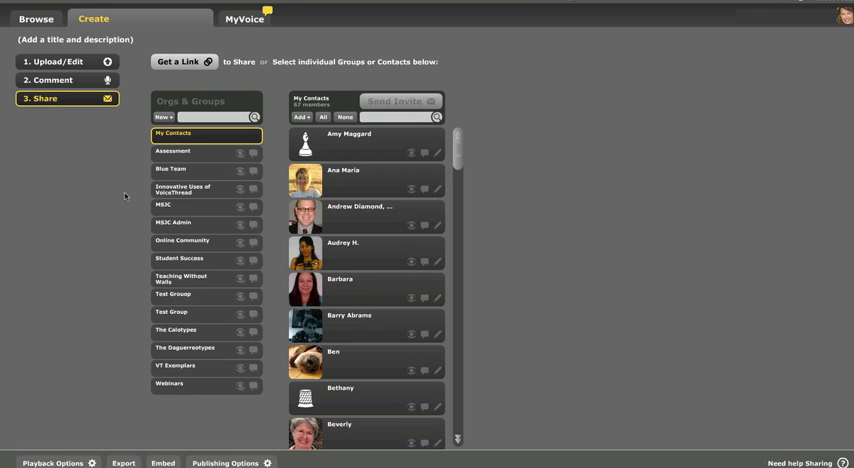
pyautogui.moveTo(138, 284)
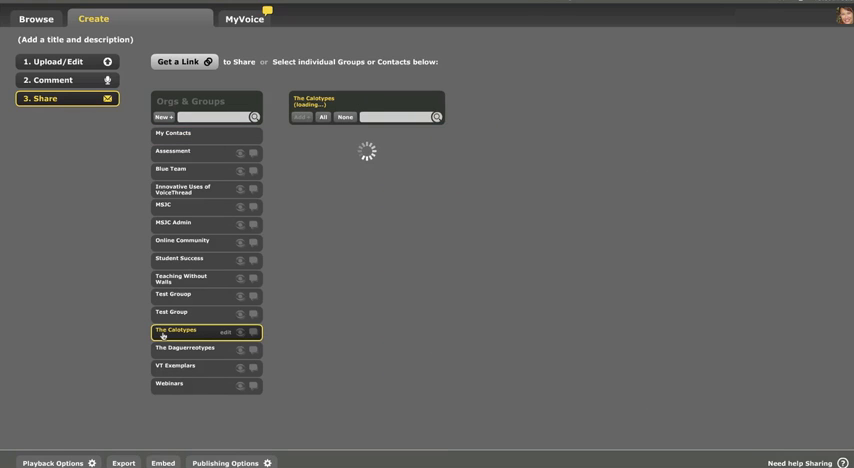
# Select 'The Calotypes' under Orgs & Groups to list its members.
pyautogui.click(168, 330)
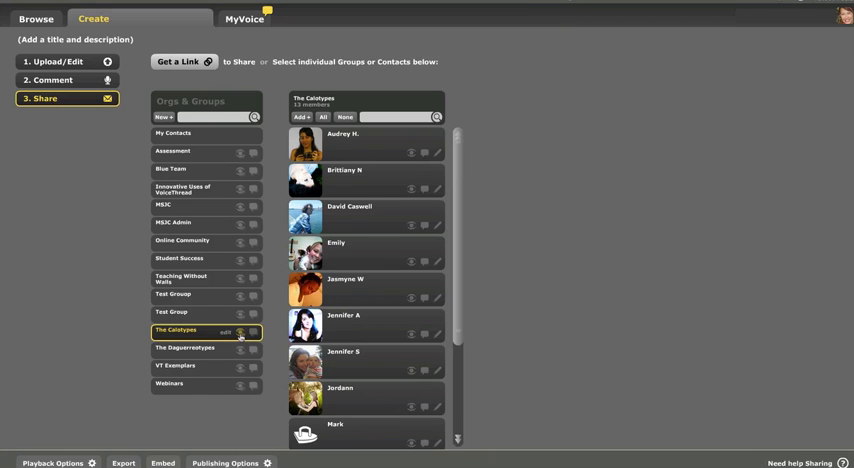
pyautogui.moveTo(240, 332)
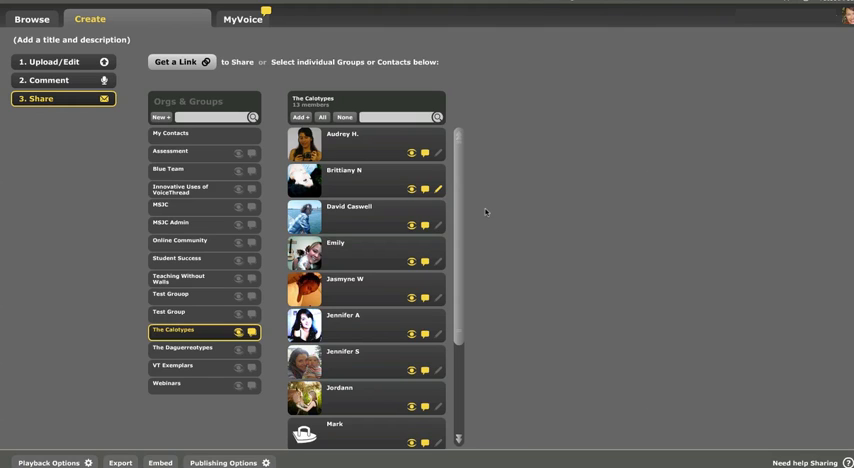
pyautogui.moveTo(482, 212)
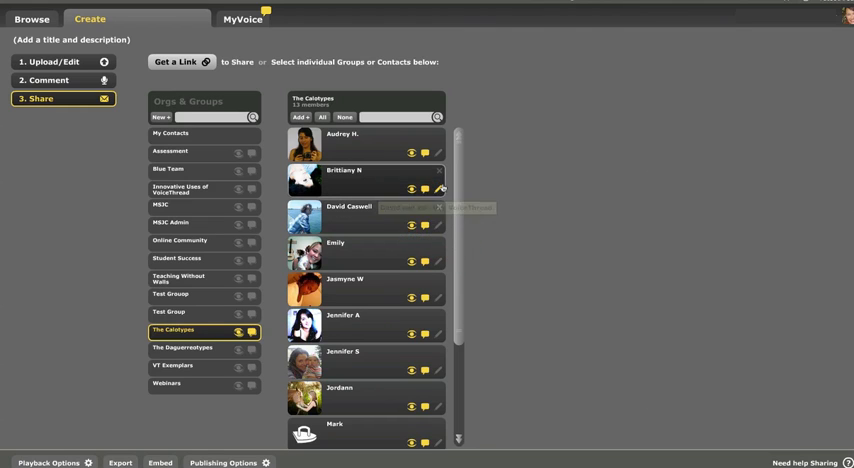
pyautogui.moveTo(508, 216)
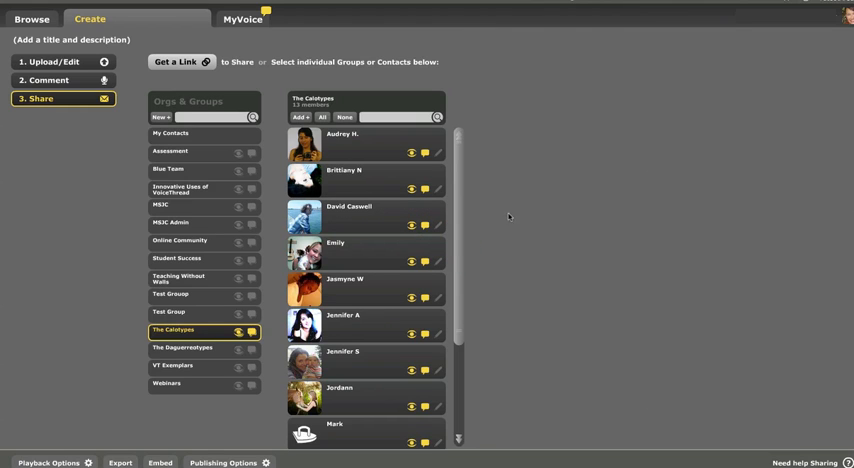